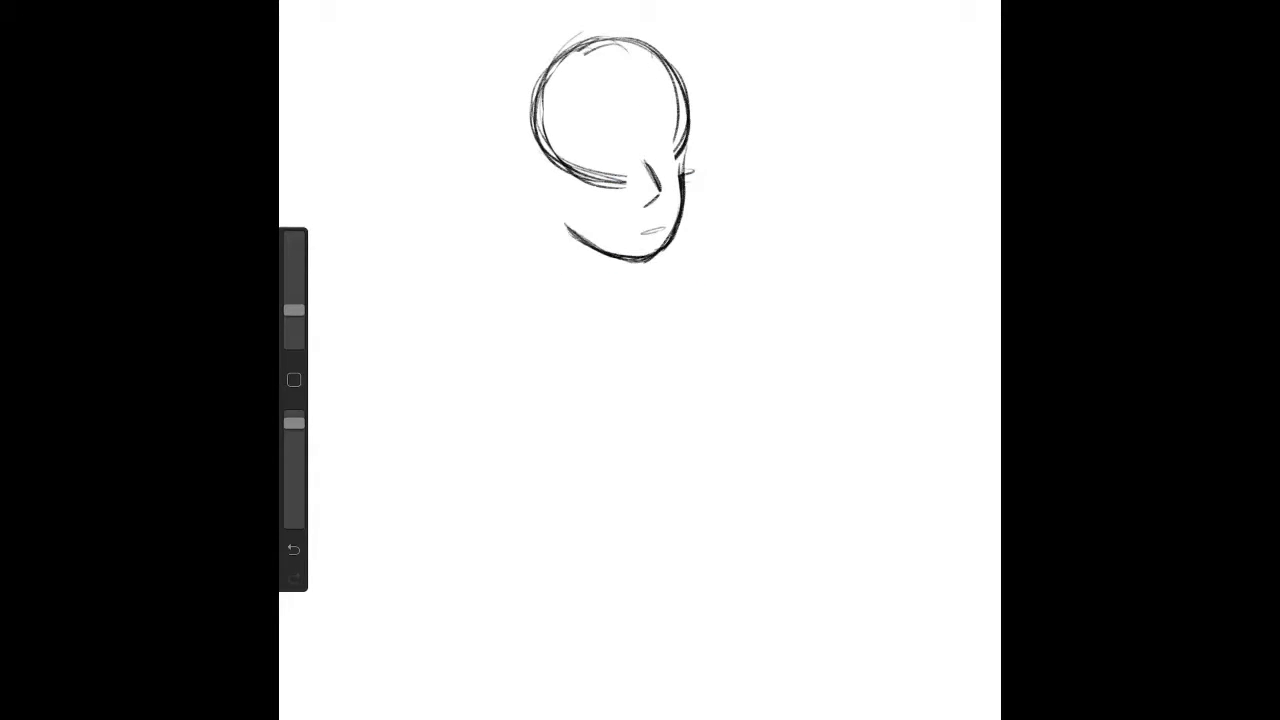
- Sketch the head outline, then the wavy hair, bun and shoulder lines
{"action": "left_click_drag", "start_coordinate": [560, 130], "coordinate": [525, 185]}
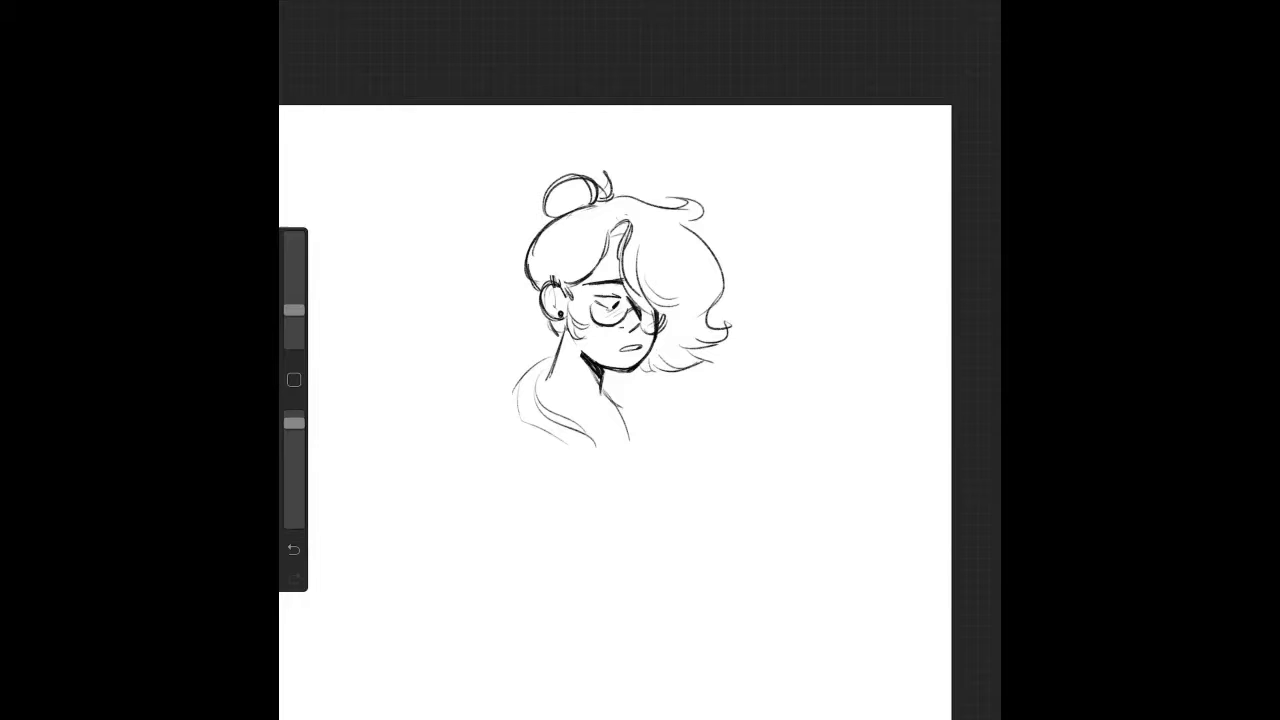
{"action": "left_click_drag", "start_coordinate": [510, 390], "coordinate": [590, 450]}
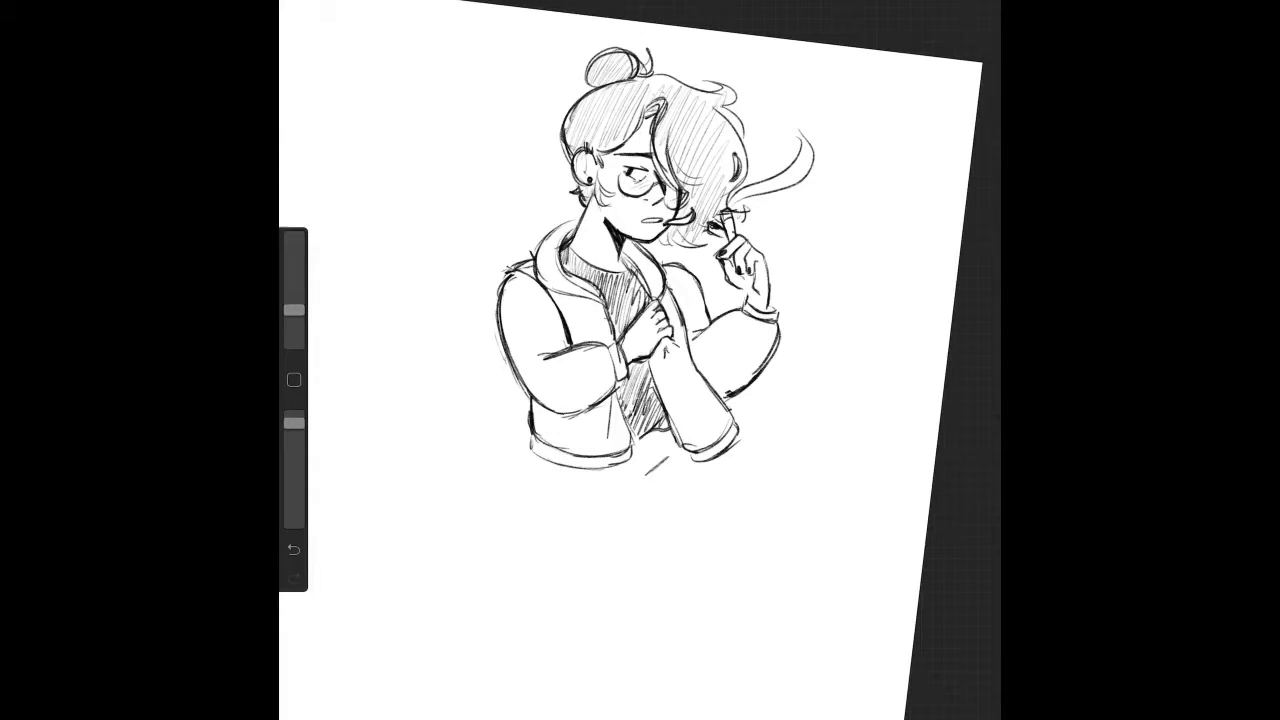
{"action": "left_click_drag", "start_coordinate": [650, 450], "coordinate": [590, 560]}
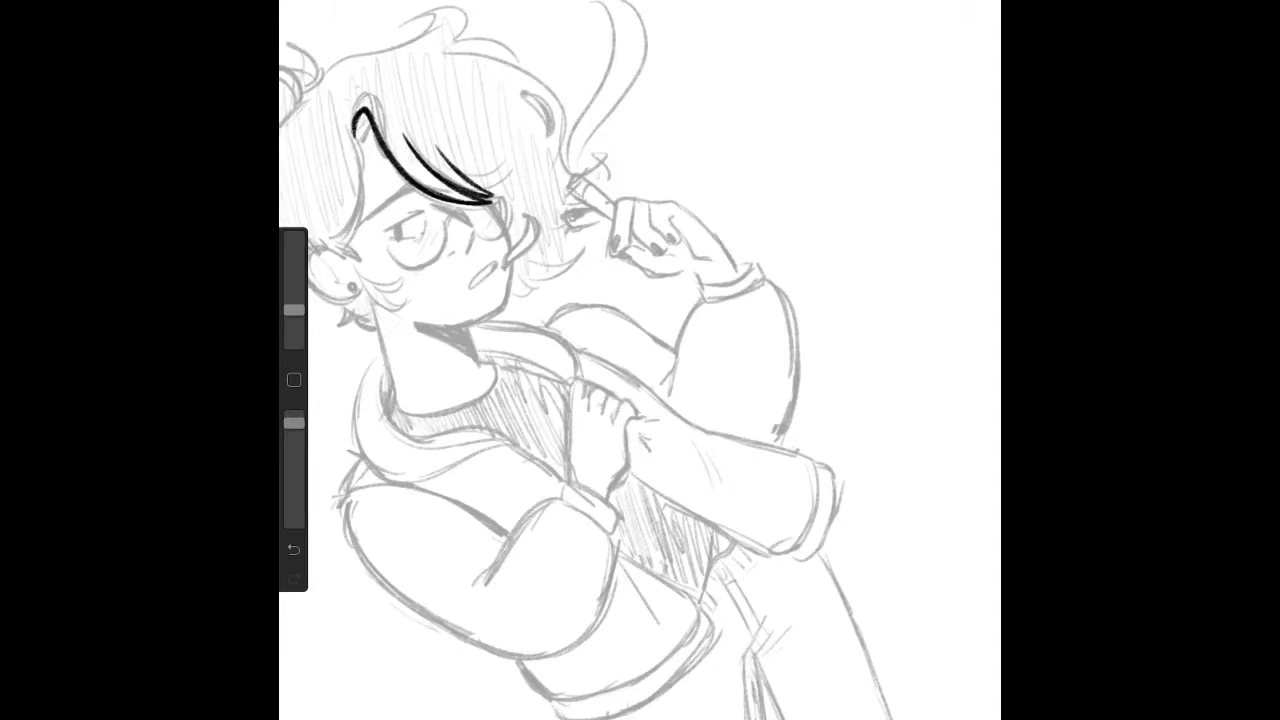
- Ink the hair fringe, then the face contour and surrounding hair in bold black
{"action": "left_click_drag", "start_coordinate": [500, 180], "coordinate": [520, 250]}
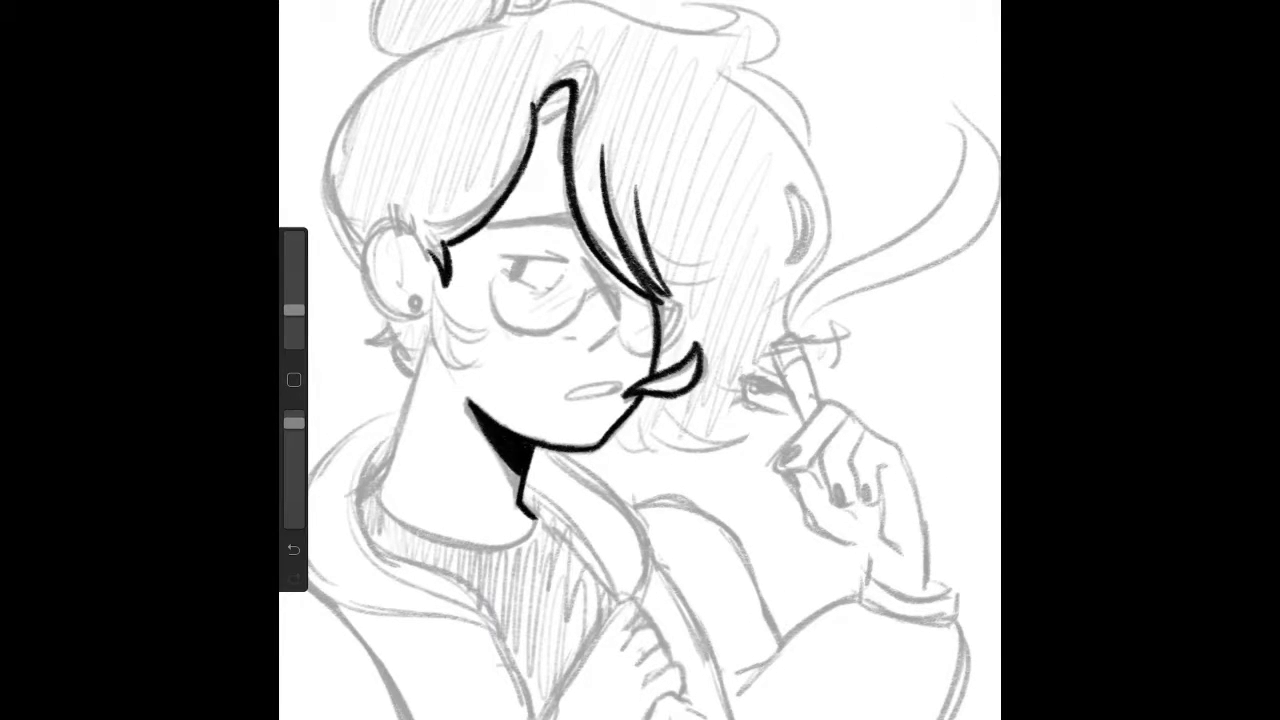
{"action": "left_click_drag", "start_coordinate": [400, 250], "coordinate": [420, 310]}
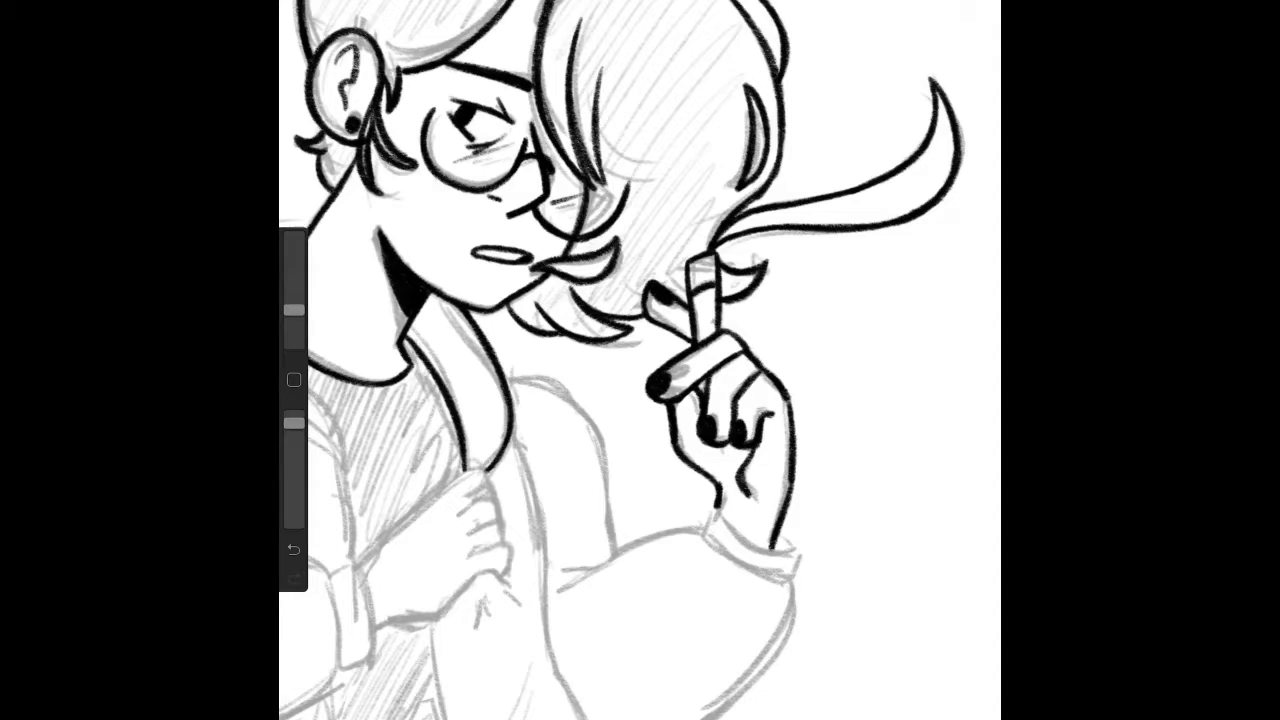
- Scroll down the canvas to continue inking the ear, glasses, hand, smoke and collar
{"action": "scroll", "scroll_direction": "down", "scroll_amount": 3}
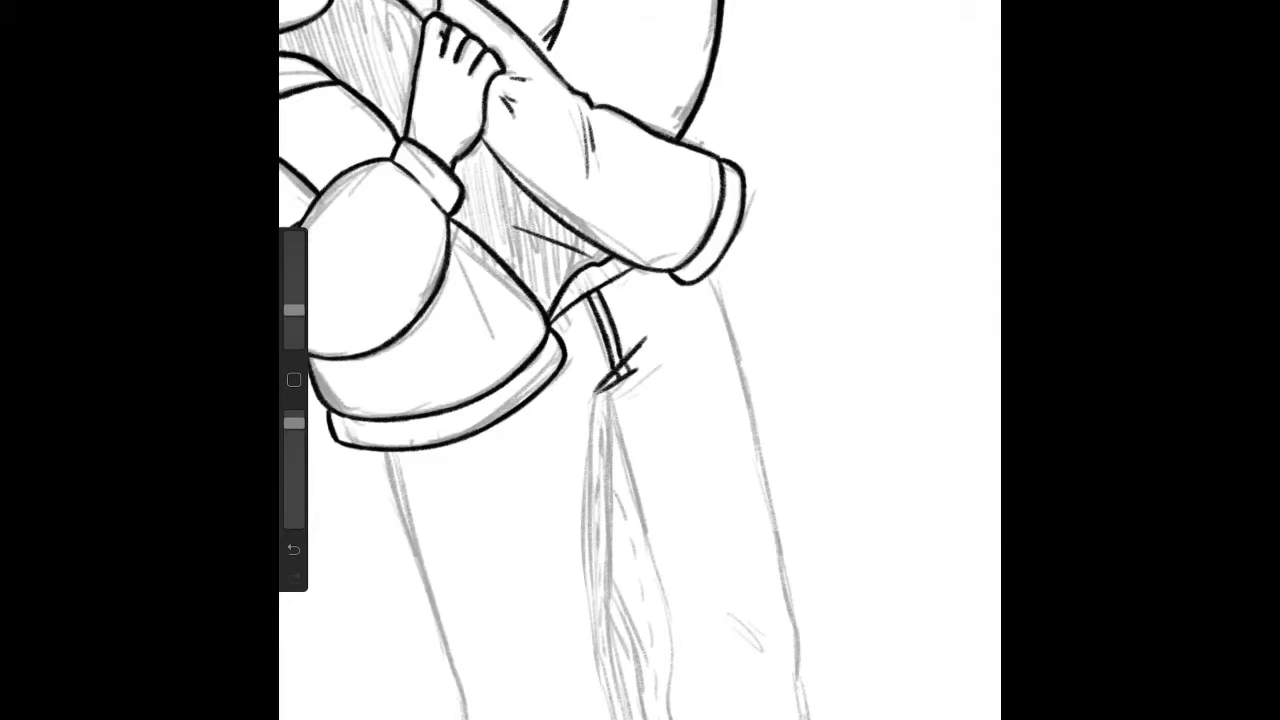
- Scroll down the canvas to ink the crossed arms, hoodie cuffs and trousers
{"action": "scroll", "scroll_direction": "down", "scroll_amount": 3}
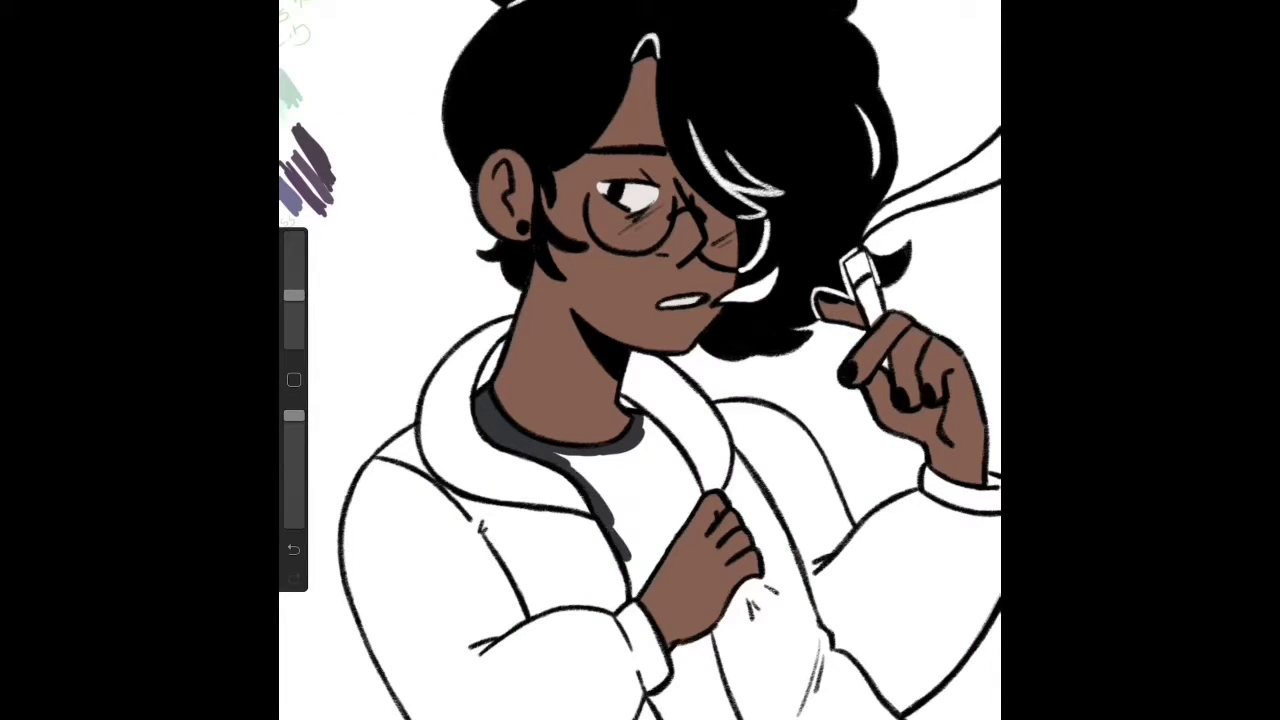
- Scroll the canvas while filling brown skin, black hair and nails, and a dark grey shirt
{"action": "scroll", "scroll_direction": "down", "scroll_amount": 3}
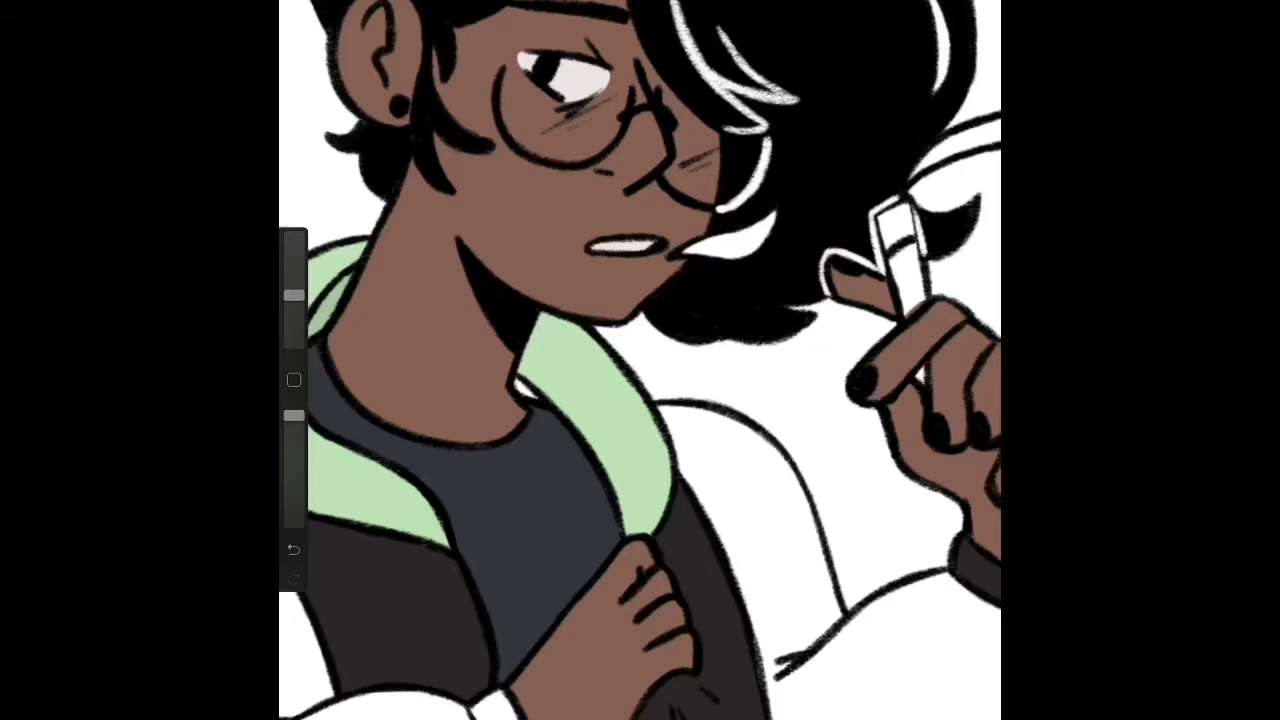
- Scroll the canvas while filling the hood lining light green and the hoodie body black
{"action": "scroll", "scroll_direction": "down", "scroll_amount": 3}
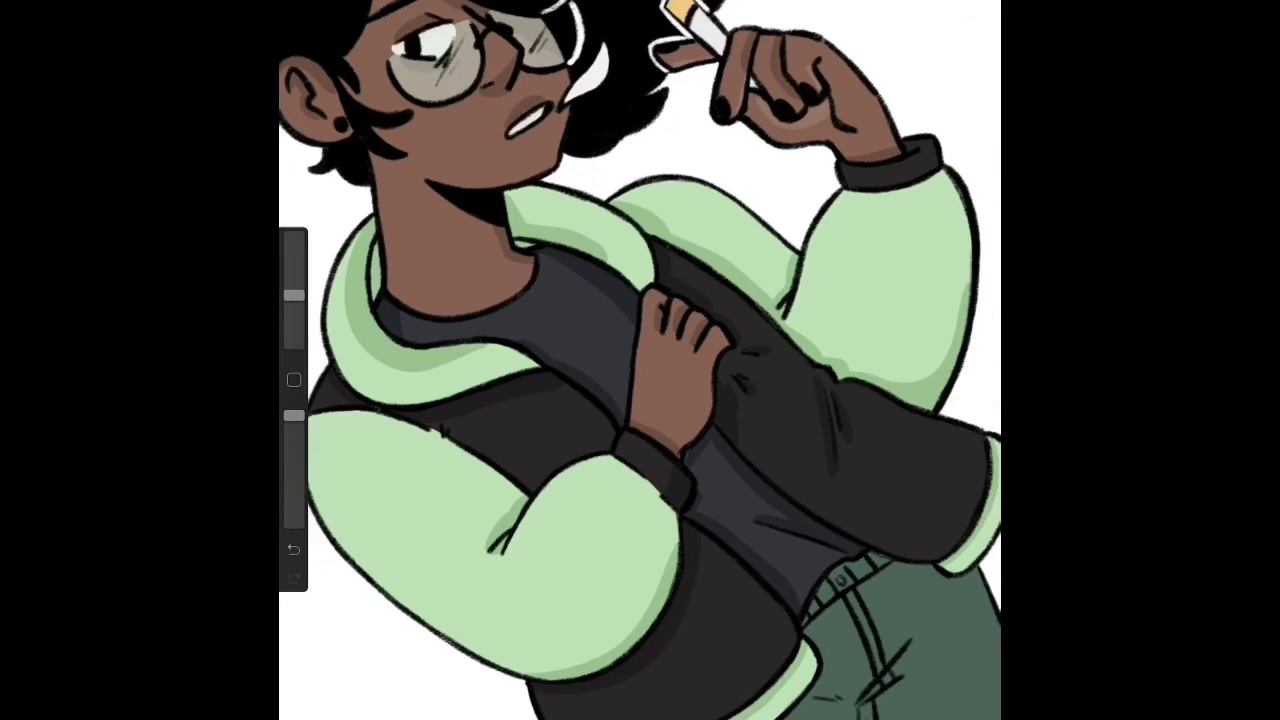
- Scroll the canvas while adding green sleeves, dark green trousers and Multiply shading
{"action": "scroll", "scroll_direction": "down", "scroll_amount": 3}
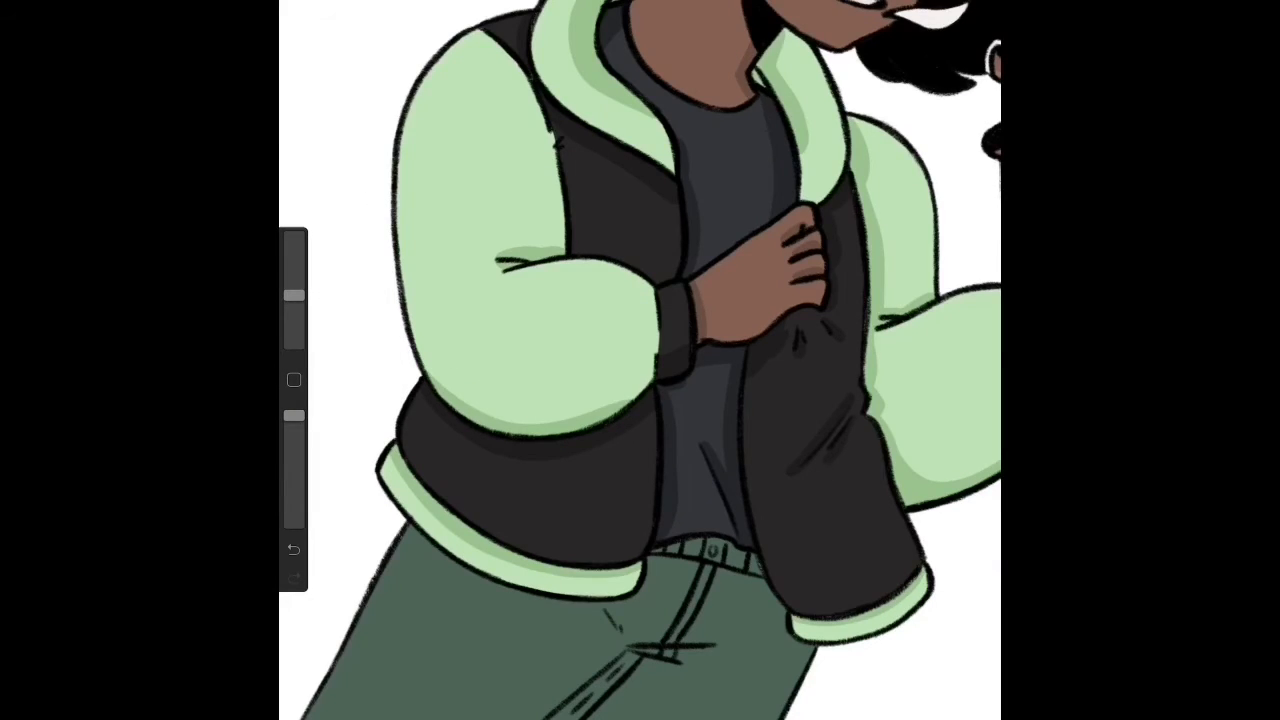